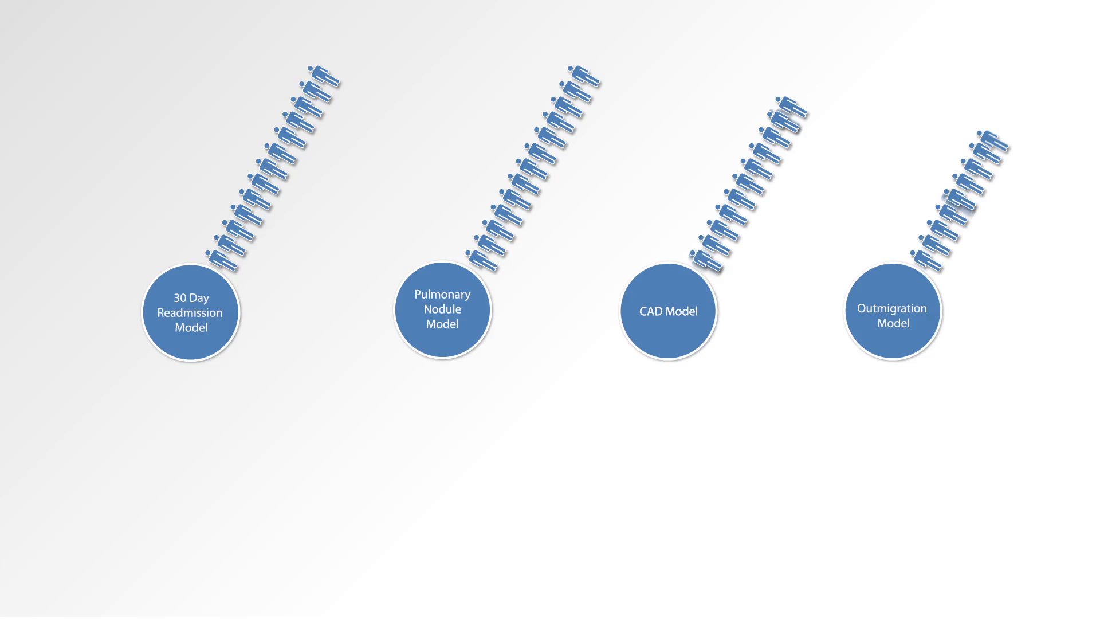
{"action": "mouse_move", "coordinate": [158, 431]}
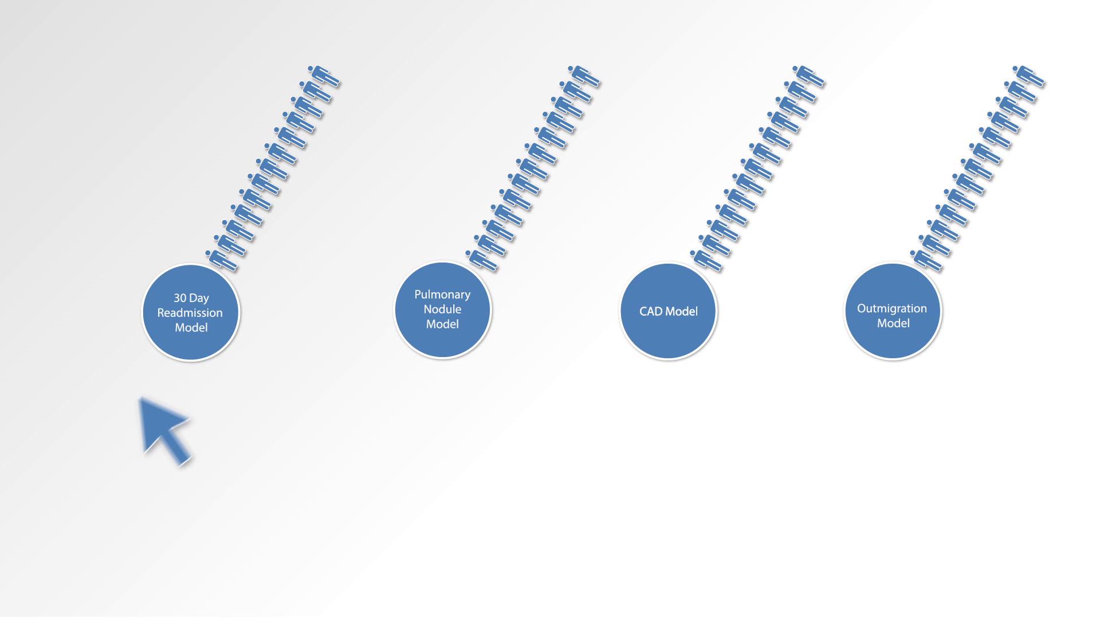